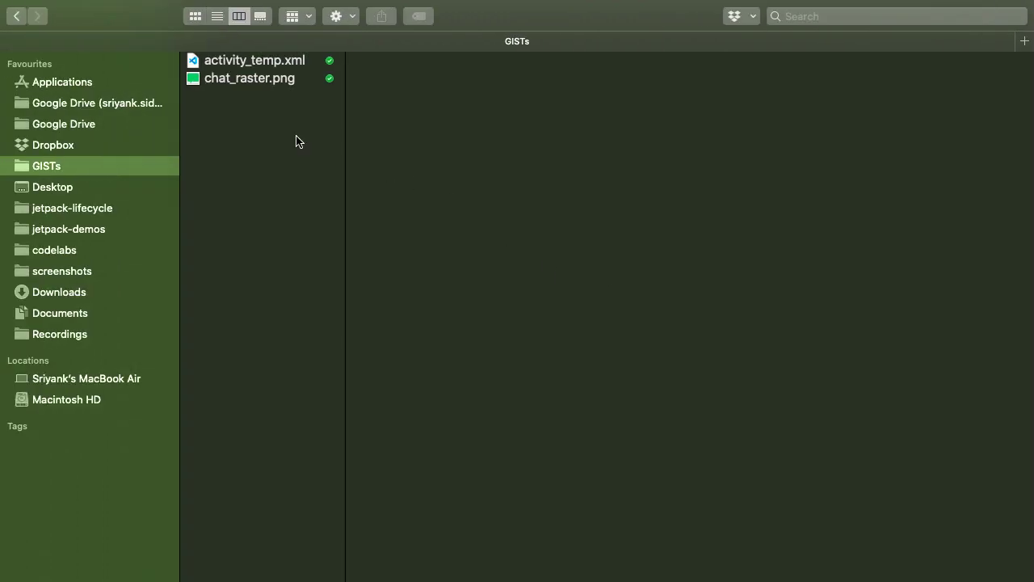
# Switch from the GISTs Finder folder to Android Studio showing activity_temp.xml.
pyautogui.click(250, 78)
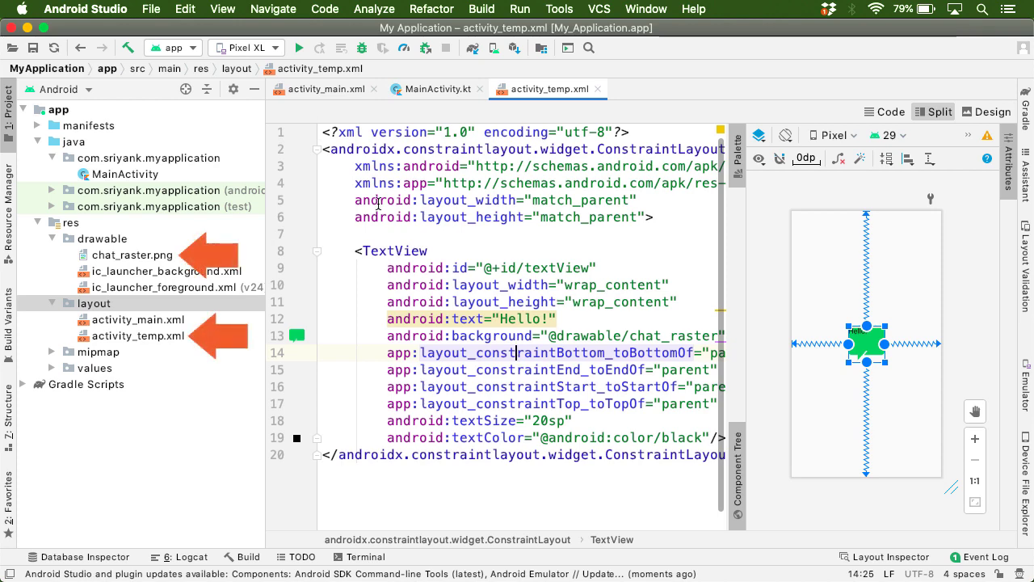
# Confirm MainActivity's setContentView loads activity_temp, then open Book Keeper's activity_temp.xml.
pyautogui.click(439, 89)
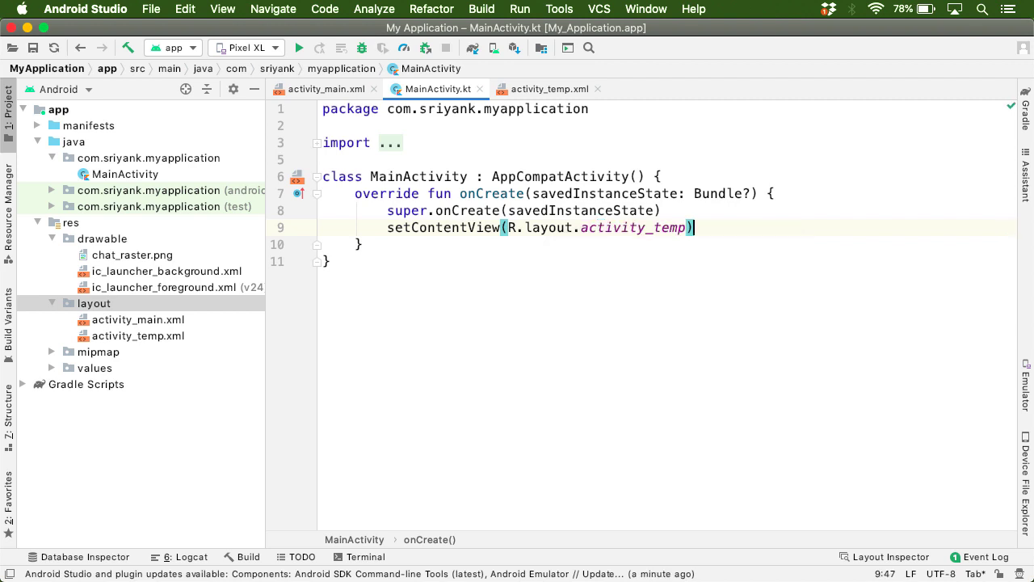
pyautogui.doubleClick(633, 227)
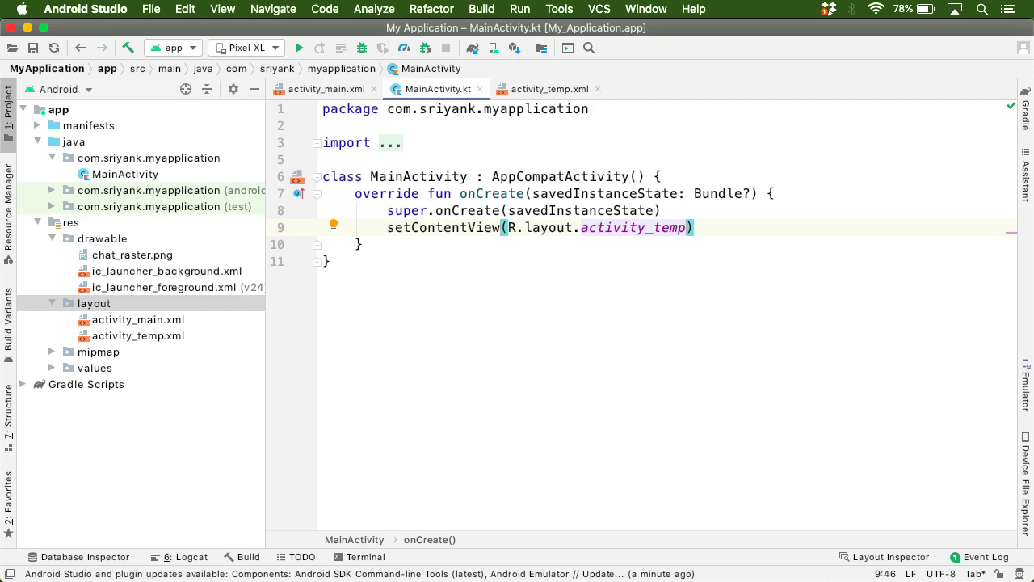
pyautogui.click(550, 89)
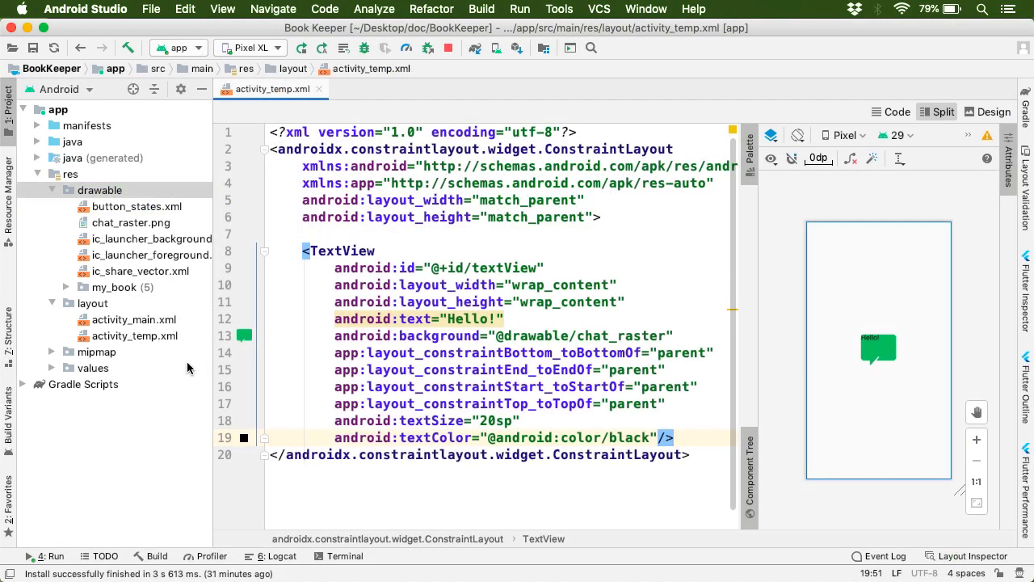
# Open chat_raster.png to view the 100x100 green chat-bubble image.
pyautogui.doubleClick(131, 222)
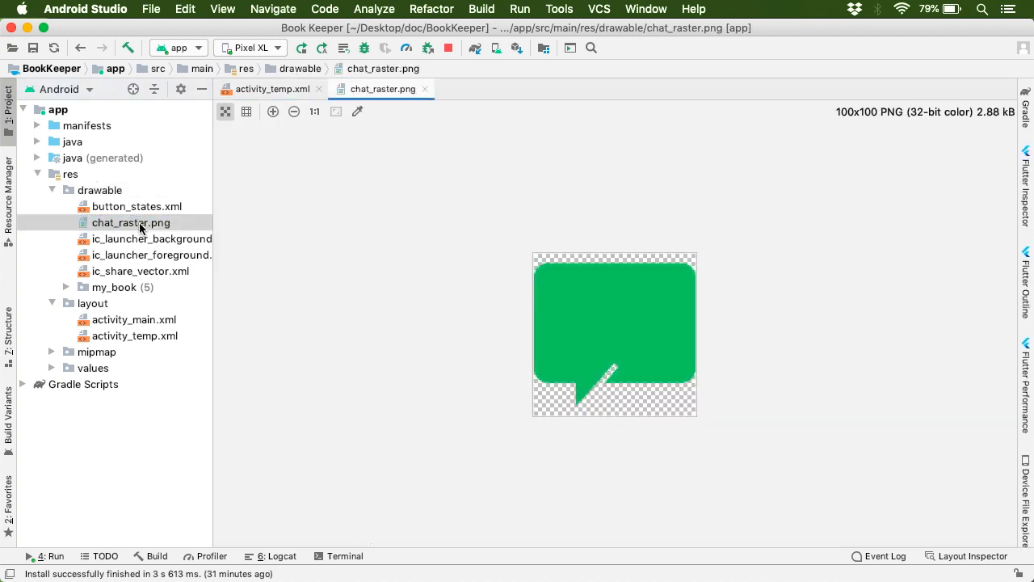
pyautogui.moveTo(362, 283)
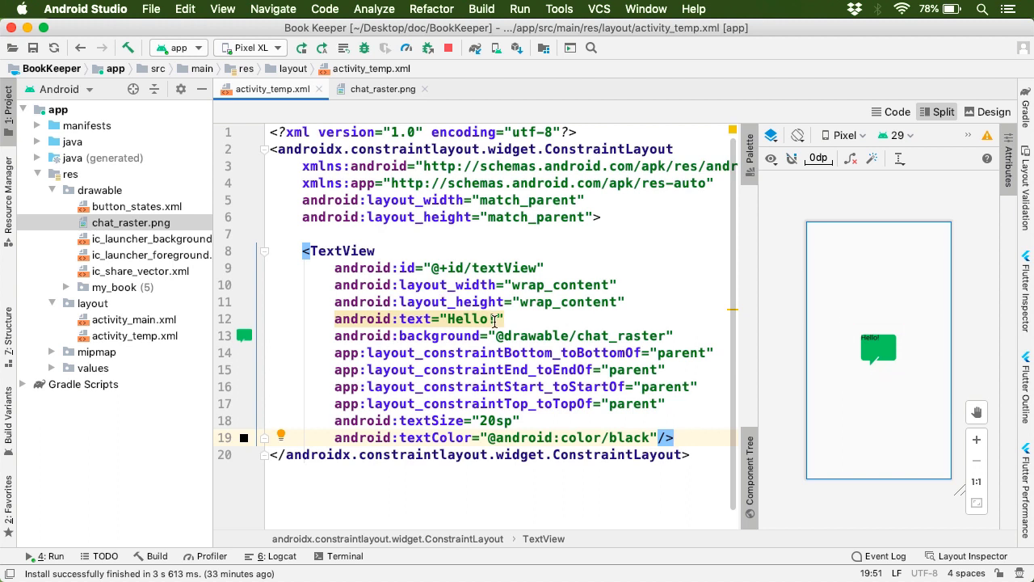
# Extend the TextView text to "Hello! How are you doing? This is coo" and revisit chat_raster.png.
pyautogui.write('!')
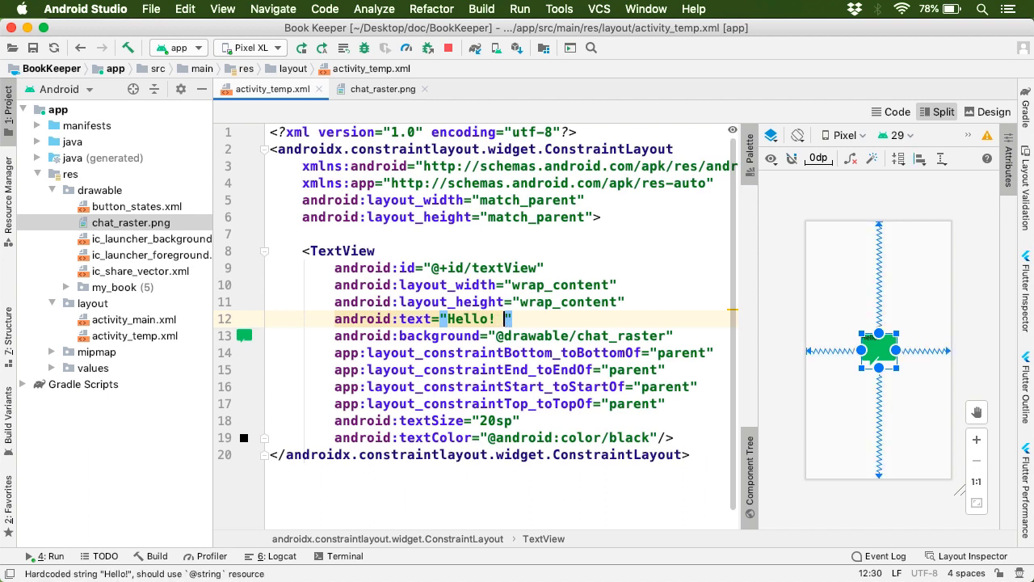
pyautogui.write('How are you doing?')
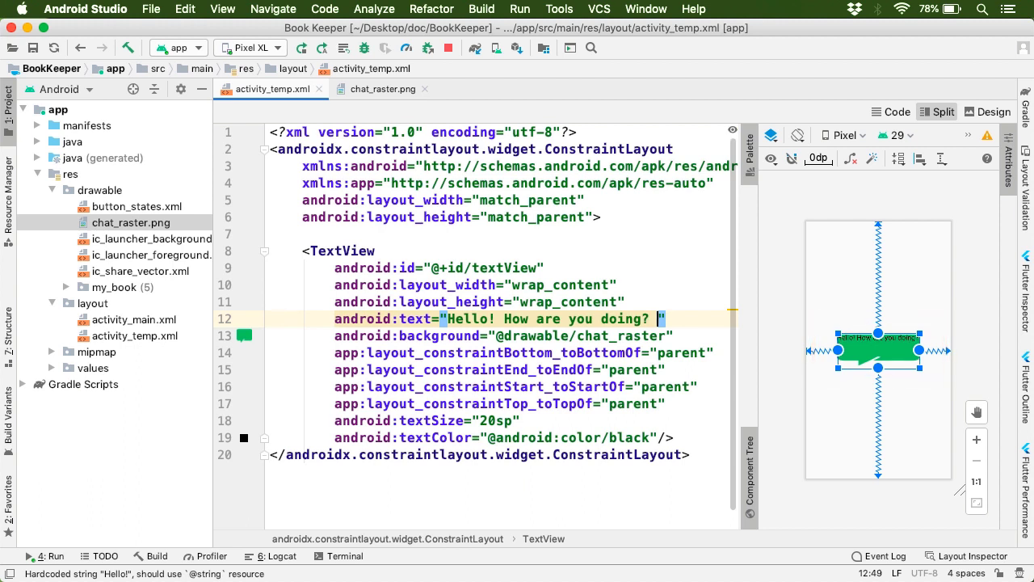
pyautogui.write('This is coo')
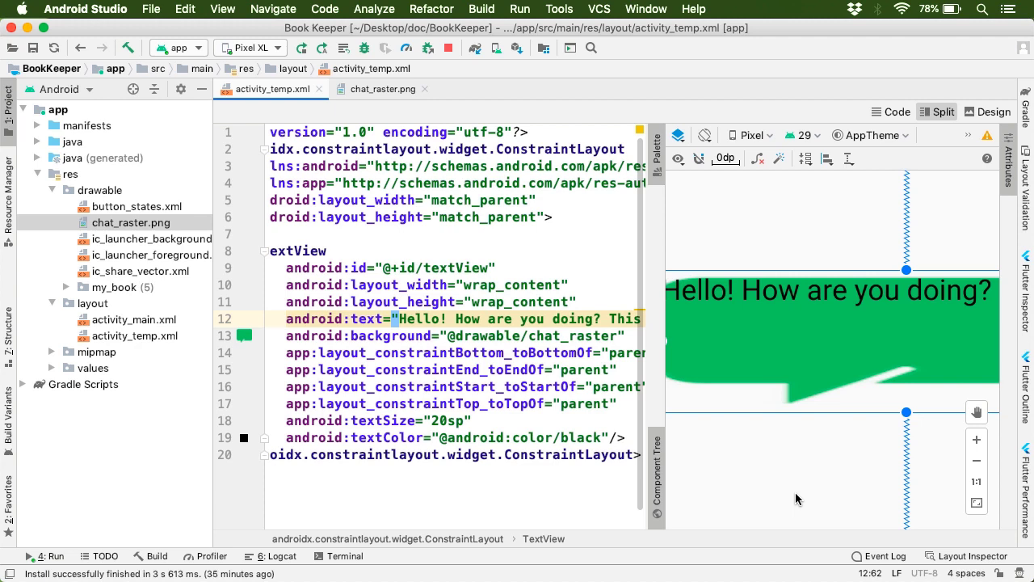
pyautogui.click(383, 89)
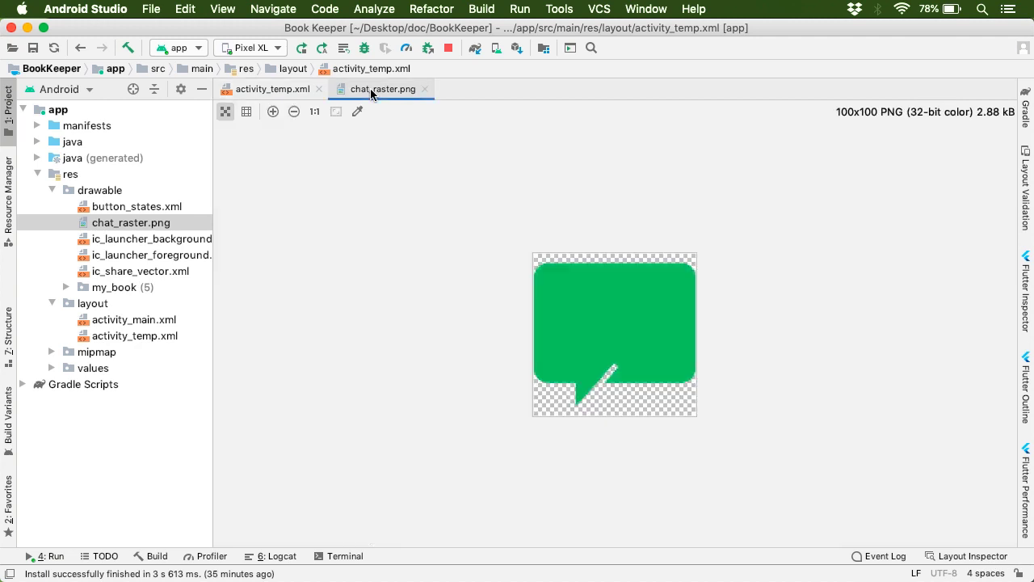
pyautogui.click(382, 89)
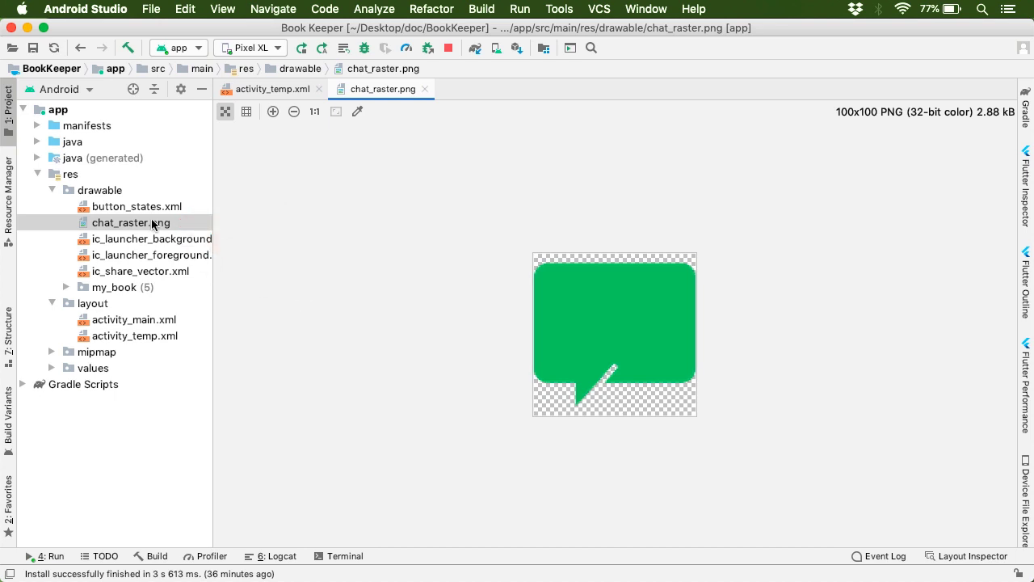
# Create chat_nine_patch.9.png from chat_raster.png and save it in drawable.
pyautogui.rightClick(131, 223)
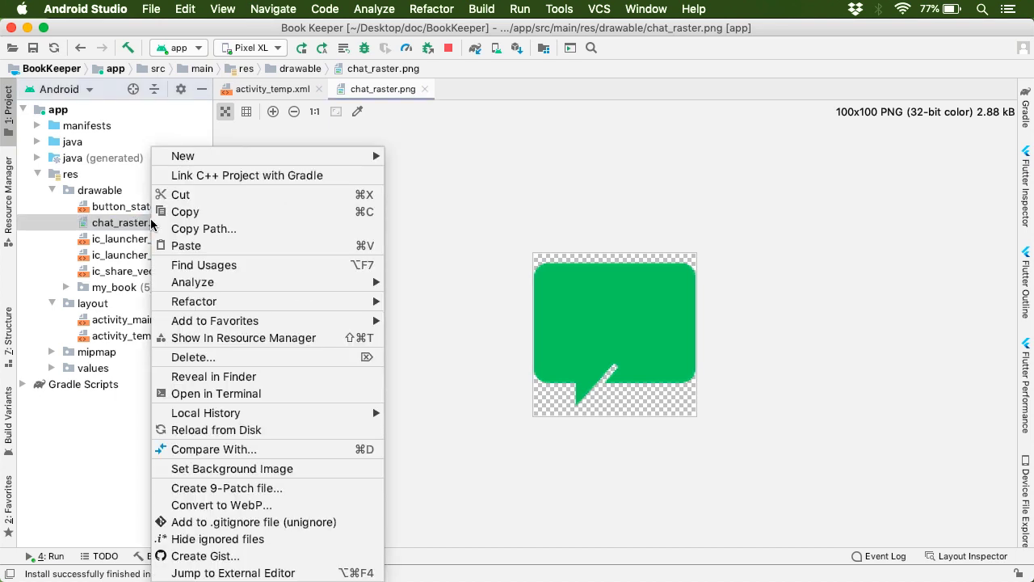
pyautogui.moveTo(214, 449)
pyautogui.write('chat_nine_patch.9.png')
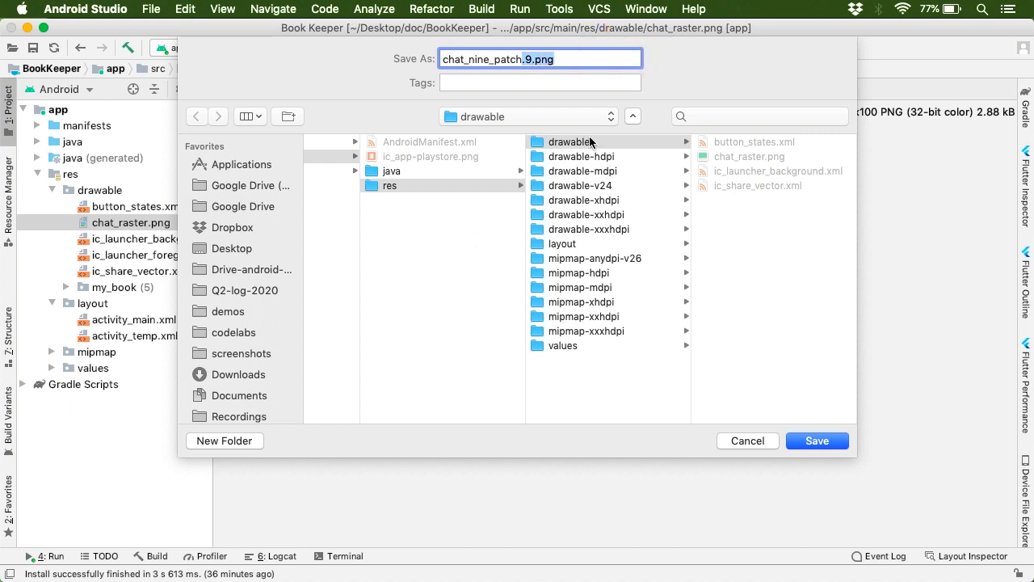
pyautogui.click(570, 141)
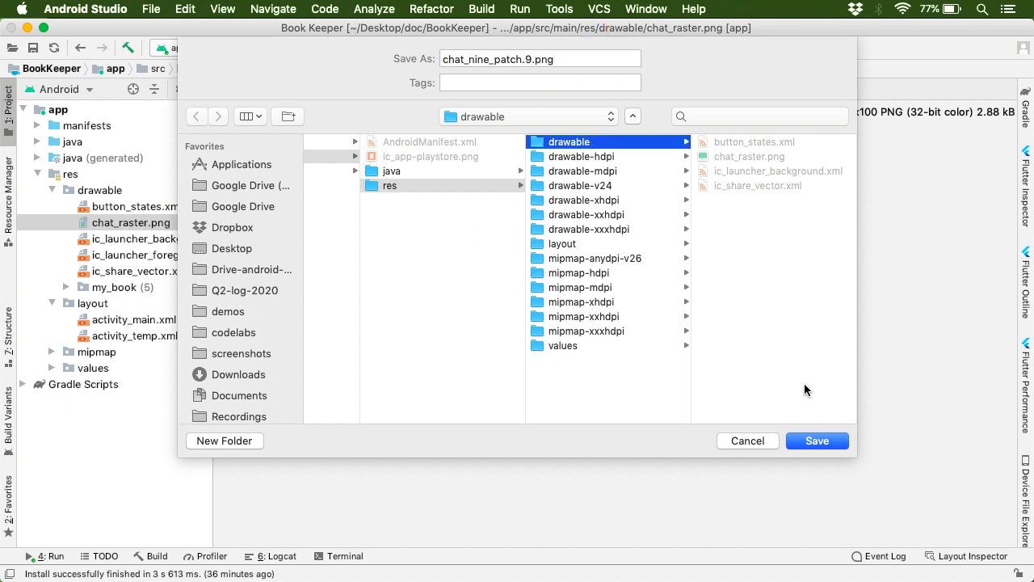
pyautogui.click(817, 441)
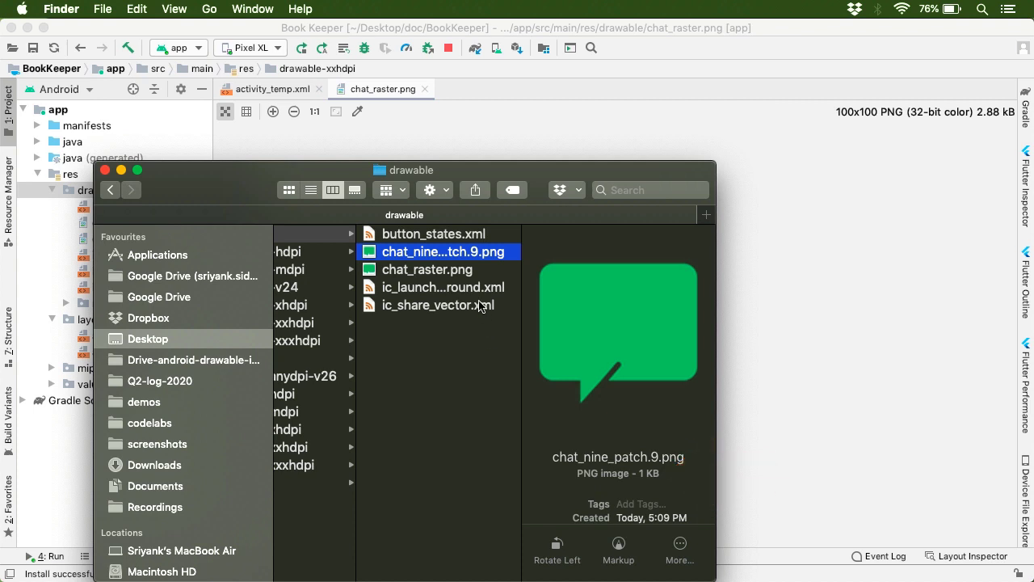
# Check chat_nine_patch.9.png in the drawable folder in Finder, then return to Android Studio.
pyautogui.click(427, 269)
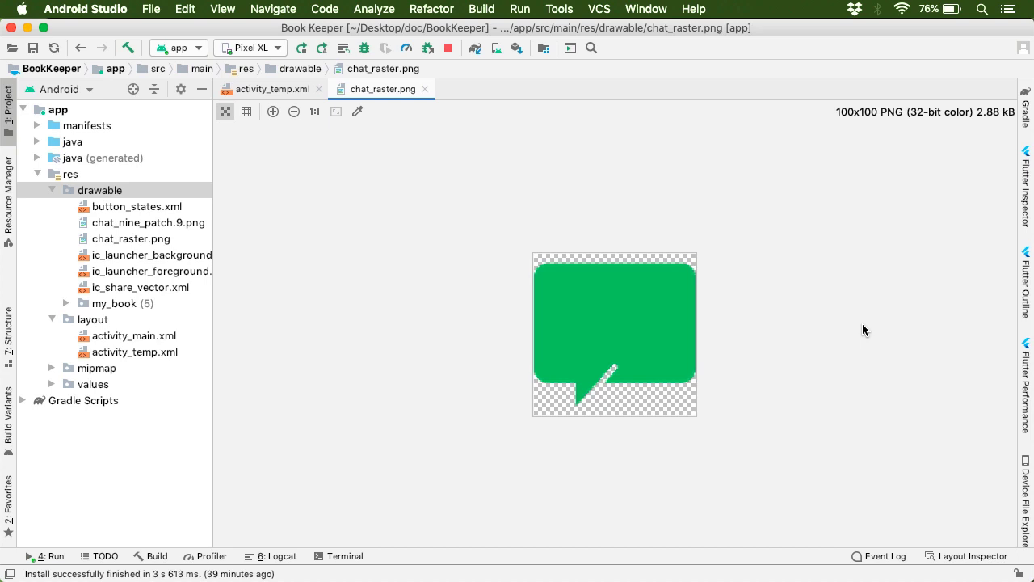
# Open chat_nine_patch.9.png from the Project panel in the 9-Patch editor.
pyautogui.click(148, 223)
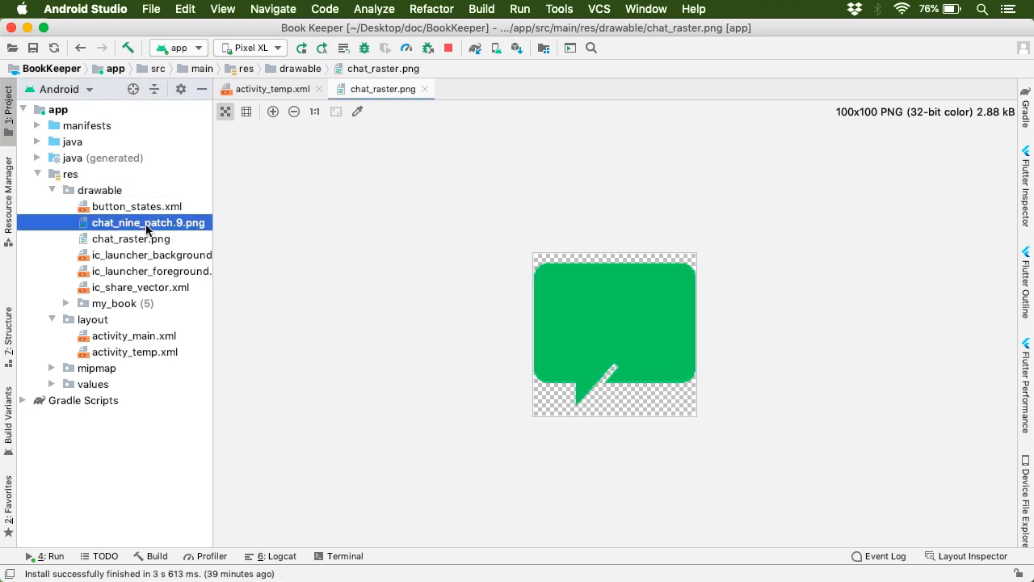
pyautogui.doubleClick(149, 222)
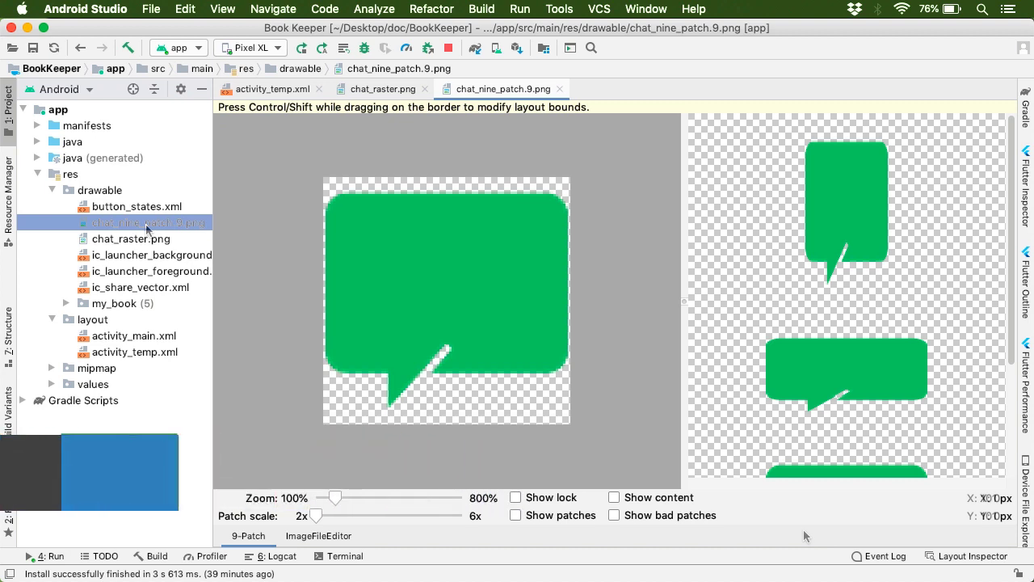
# Draw a vertical stretch patch on the left border below the rounded top corner.
pyautogui.click(147, 222)
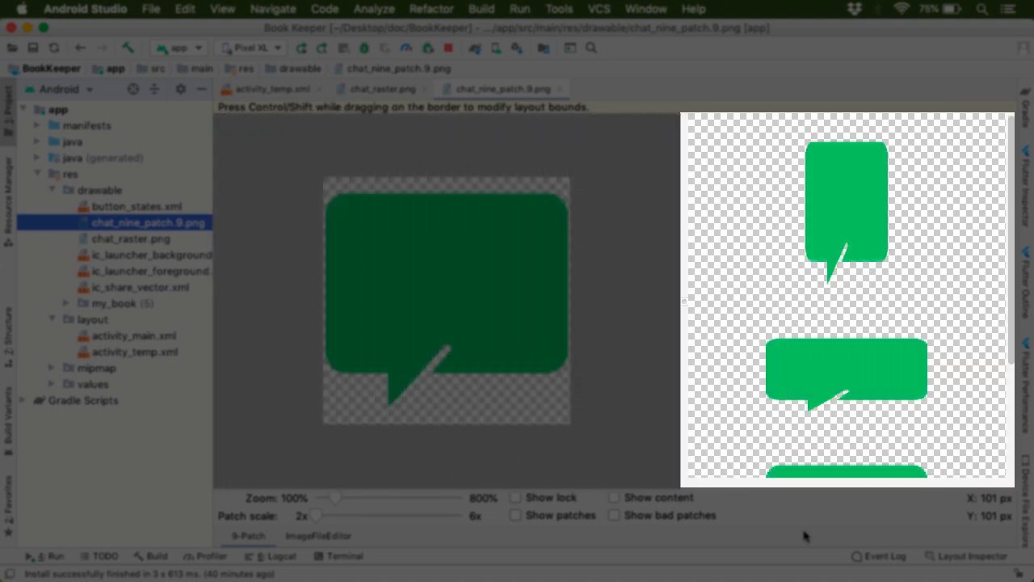
pyautogui.moveTo(962, 373)
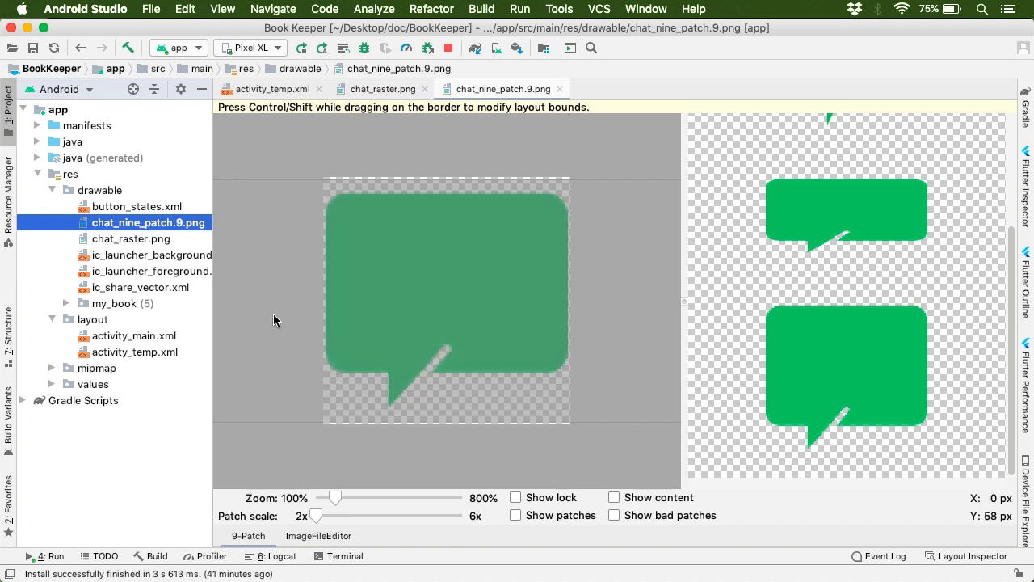
pyautogui.moveTo(265, 313)
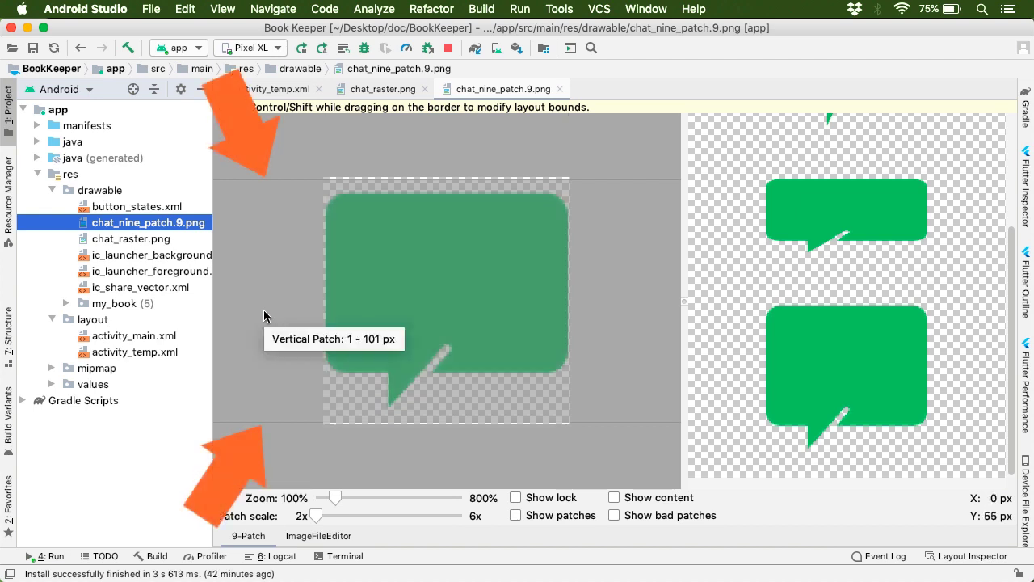
pyautogui.moveTo(275, 291)
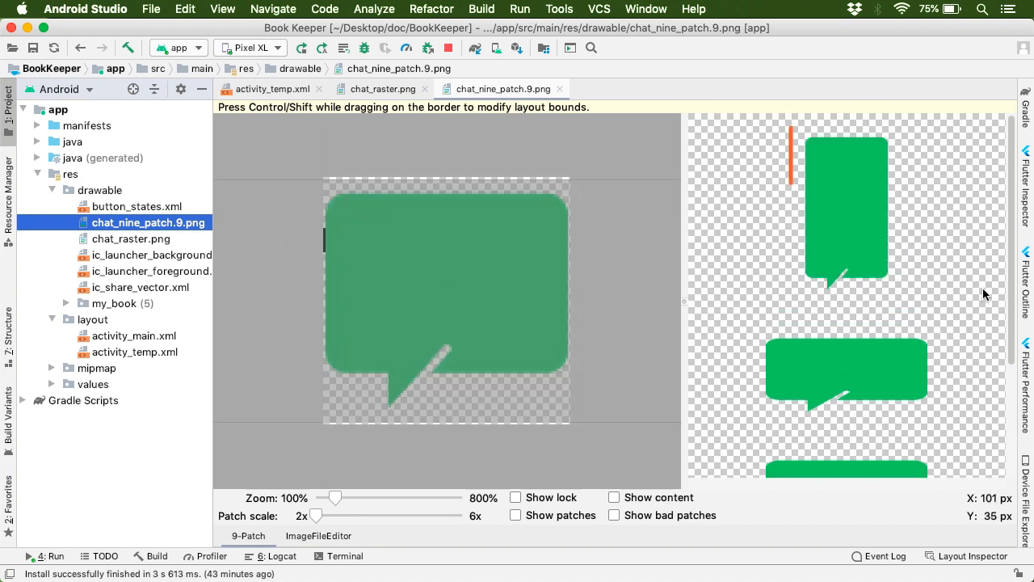
pyautogui.click(845, 209)
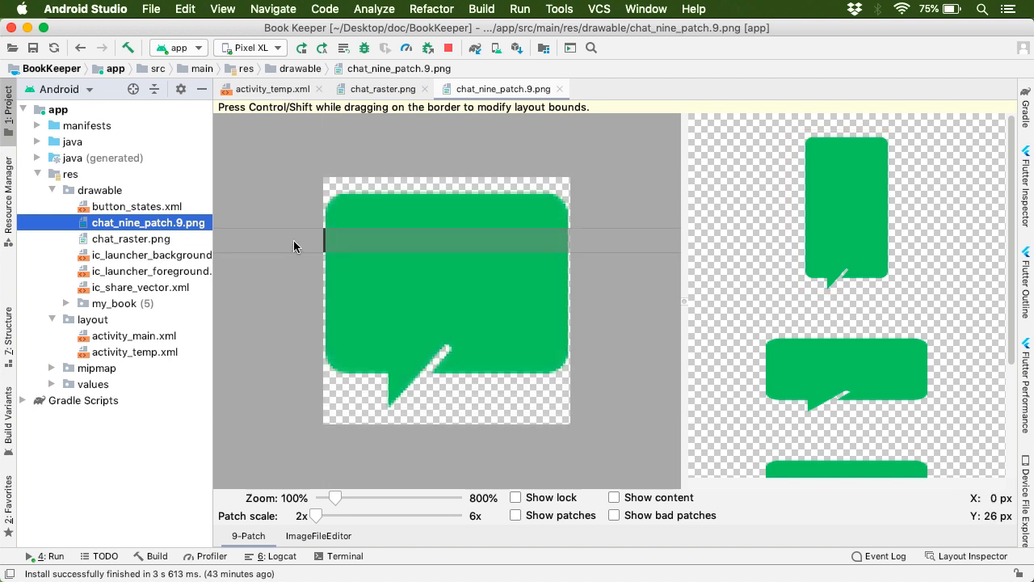
pyautogui.moveTo(323, 240)
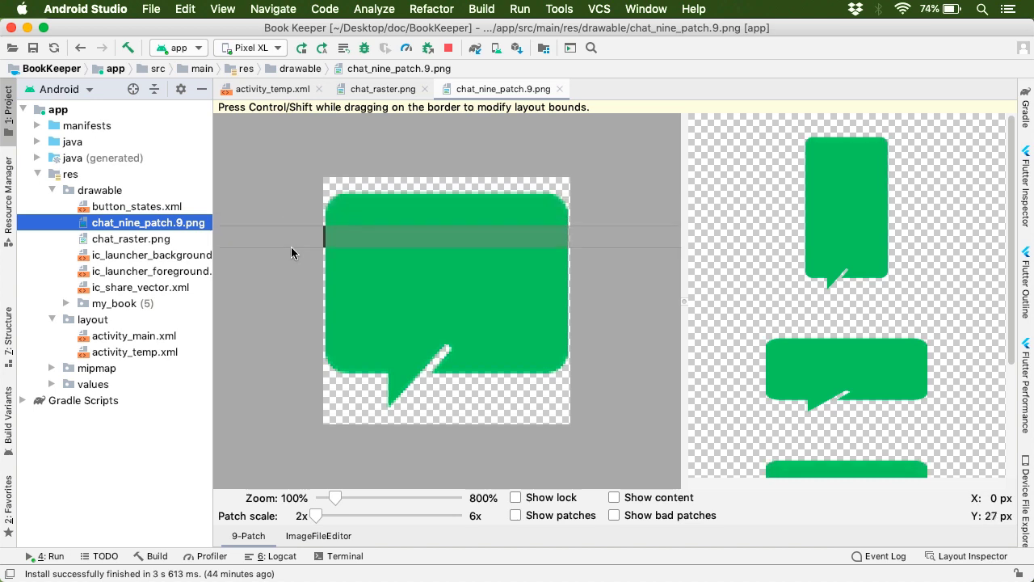
pyautogui.moveTo(323, 237)
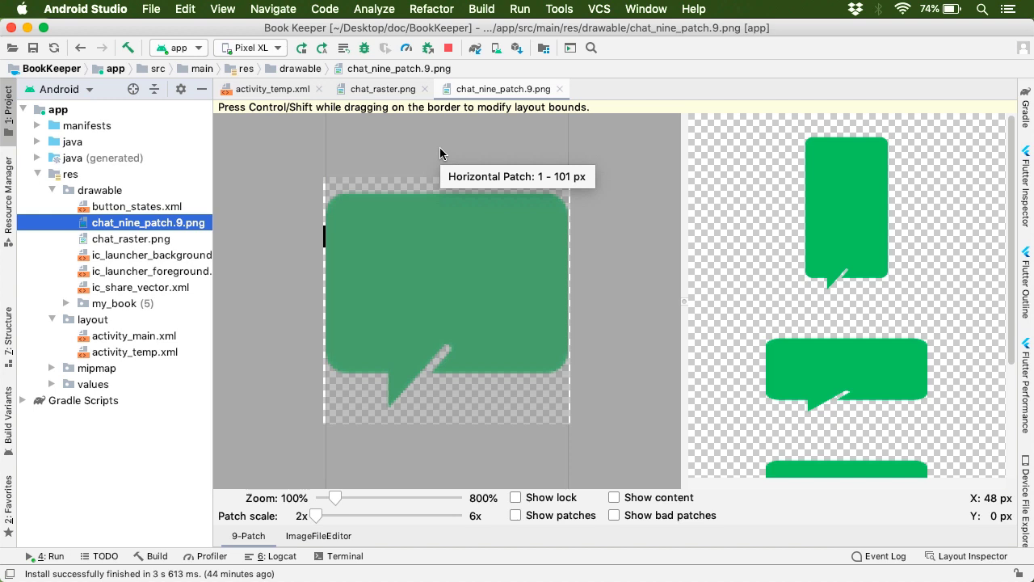
pyautogui.moveTo(336, 150)
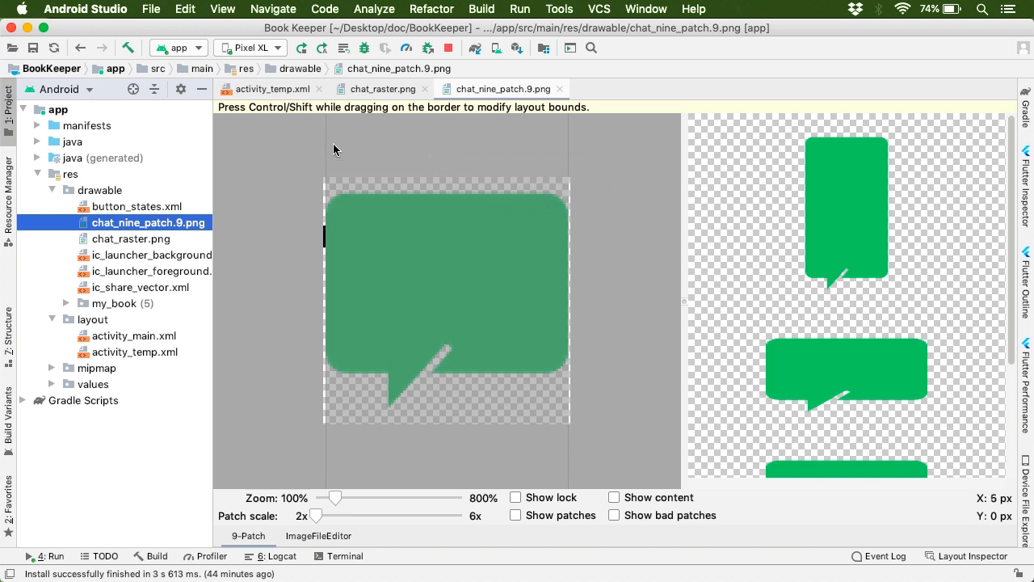
# Draw a horizontal stretch patch on the top border, right of the tail.
pyautogui.moveTo(339, 183); pyautogui.dragTo(340, 178)
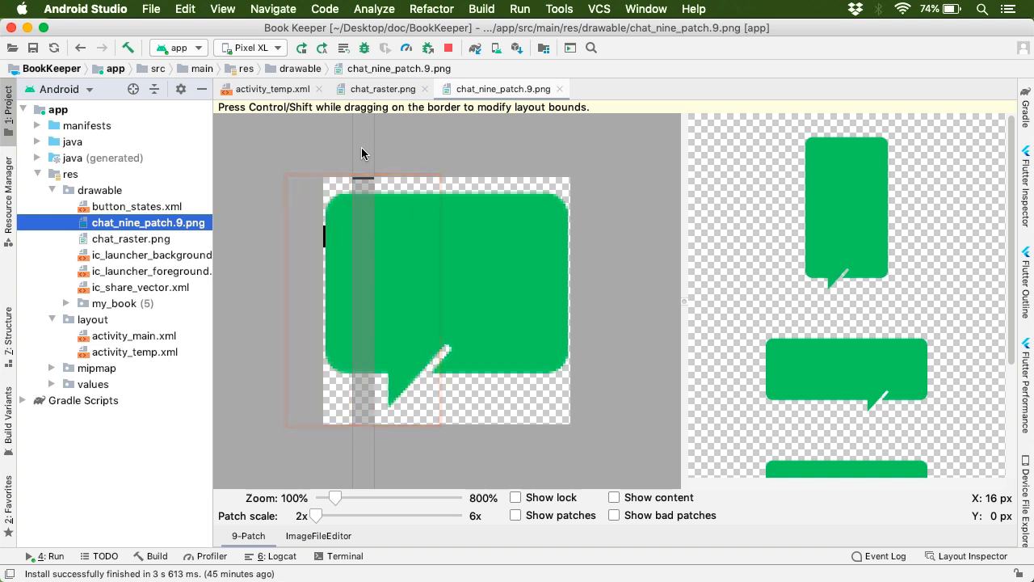
pyautogui.click(846, 370)
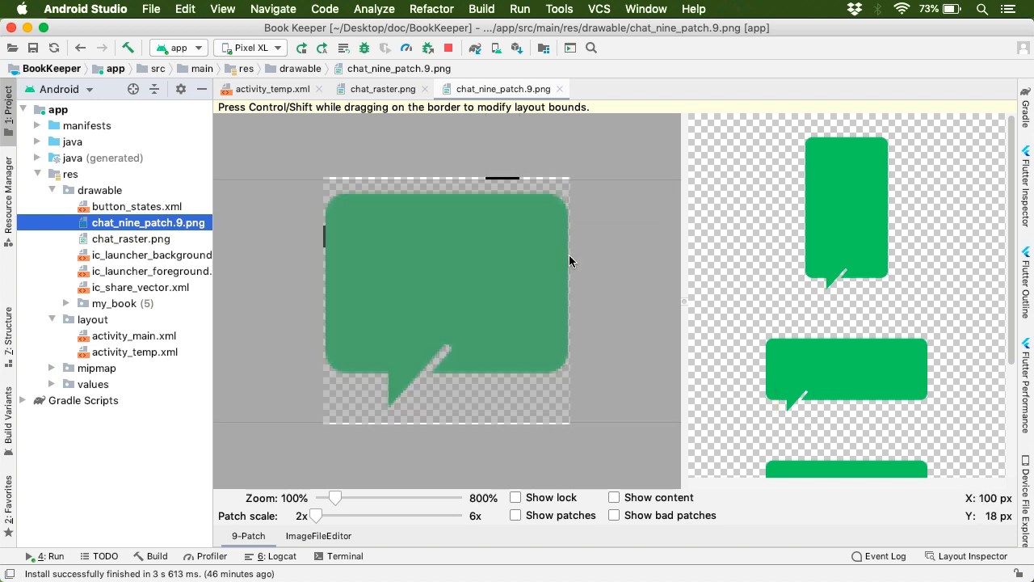
# Enable Show patches to highlight the vertical and horizontal stretch bands.
pyautogui.click(515, 515)
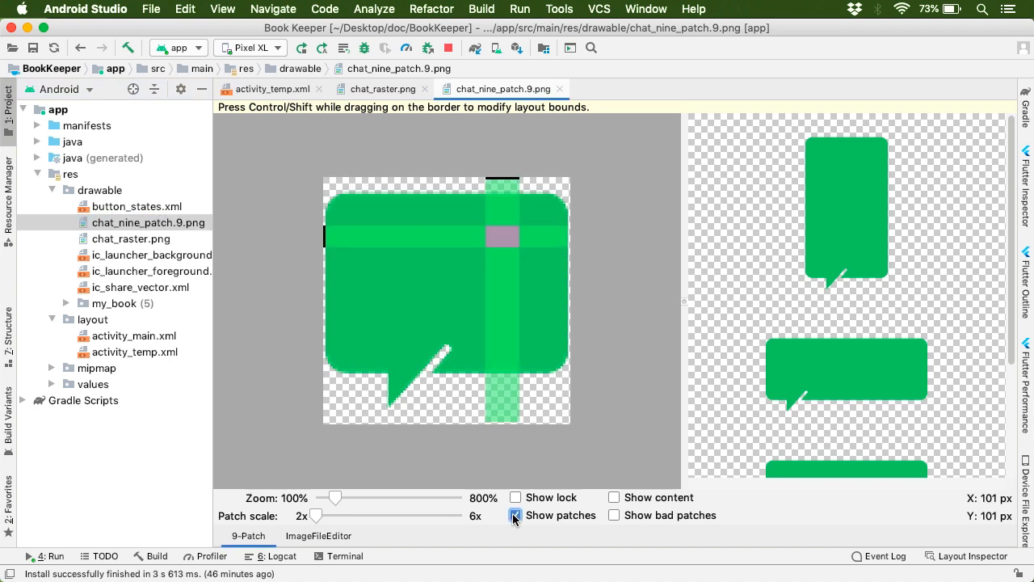
pyautogui.moveTo(517, 542)
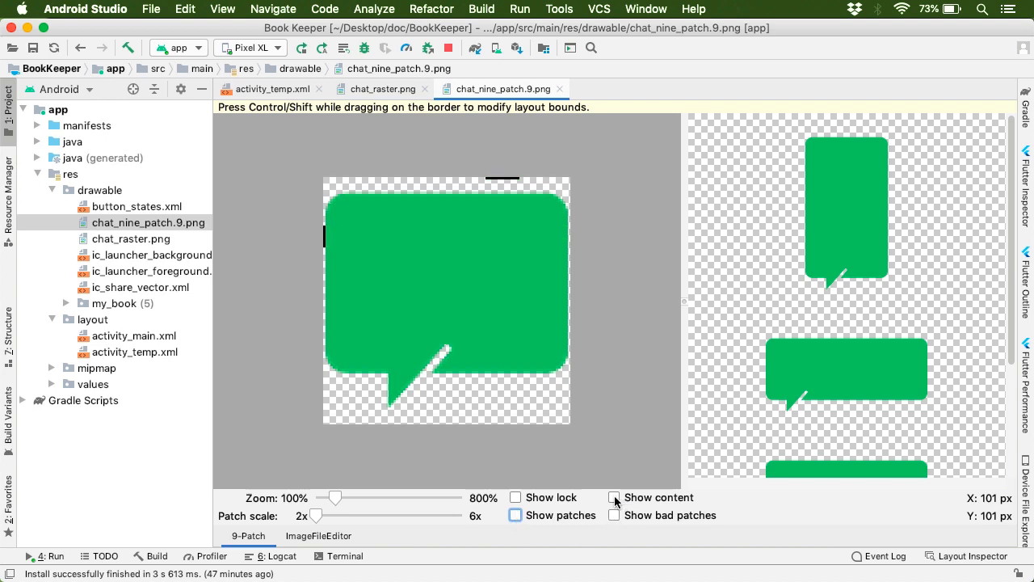
# Enable Show content to preview the text area inside each stretched bubble.
pyautogui.click(615, 497)
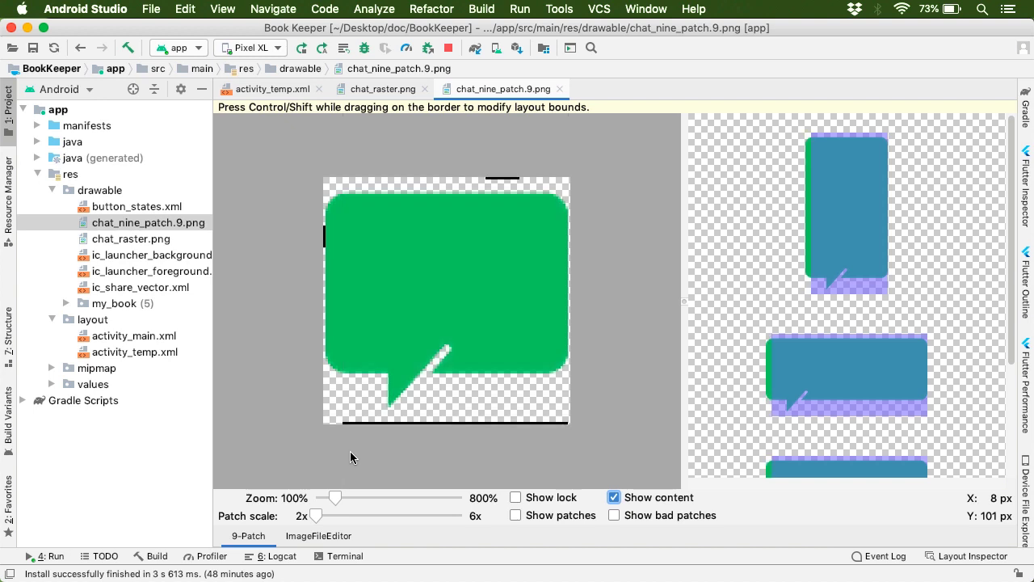
pyautogui.moveTo(570, 461)
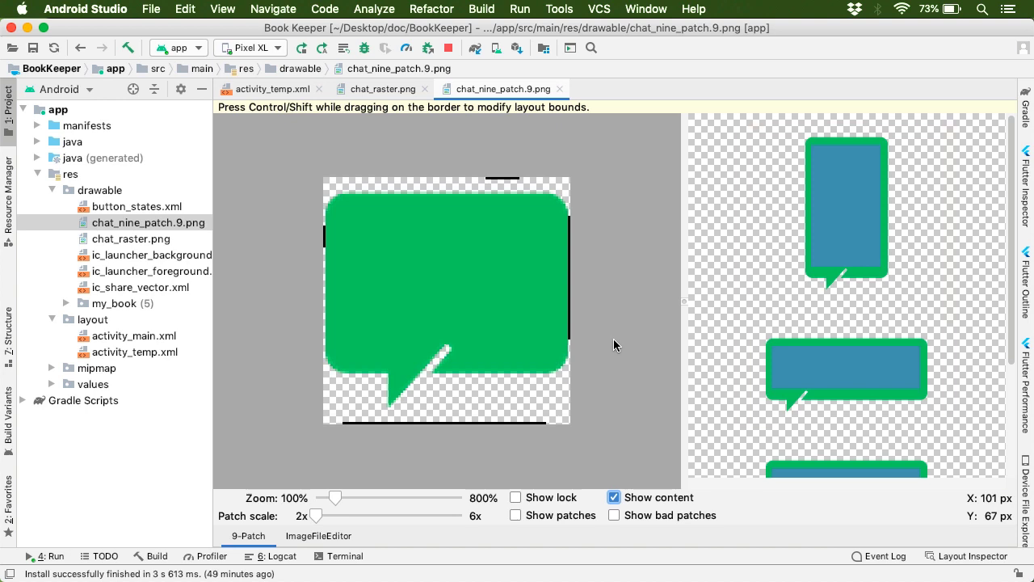
# View chat_nine_patch.9.png as a plain image in ImageFileEditor, then return to activity_temp.xml.
pyautogui.click(319, 536)
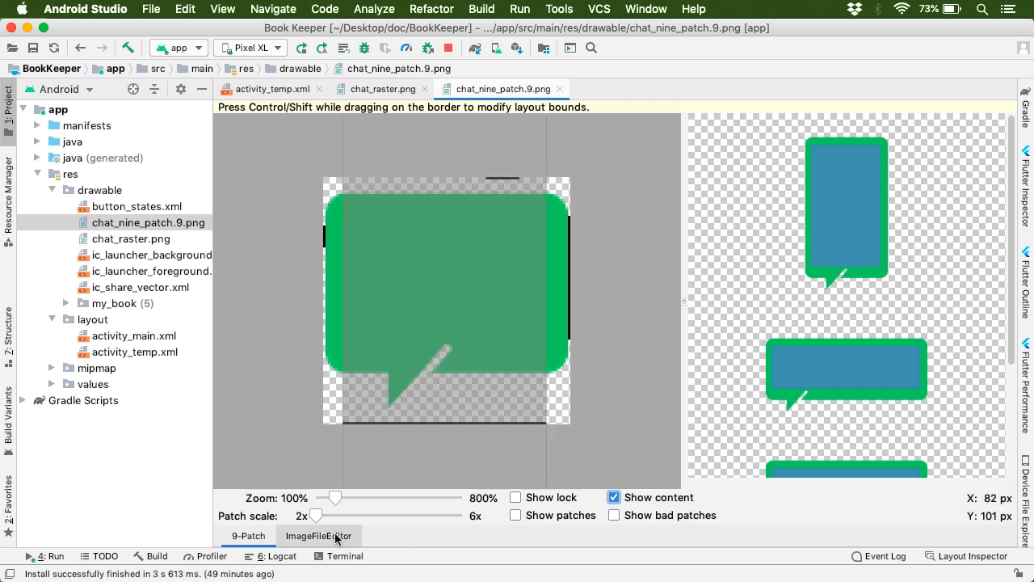
pyautogui.click(318, 535)
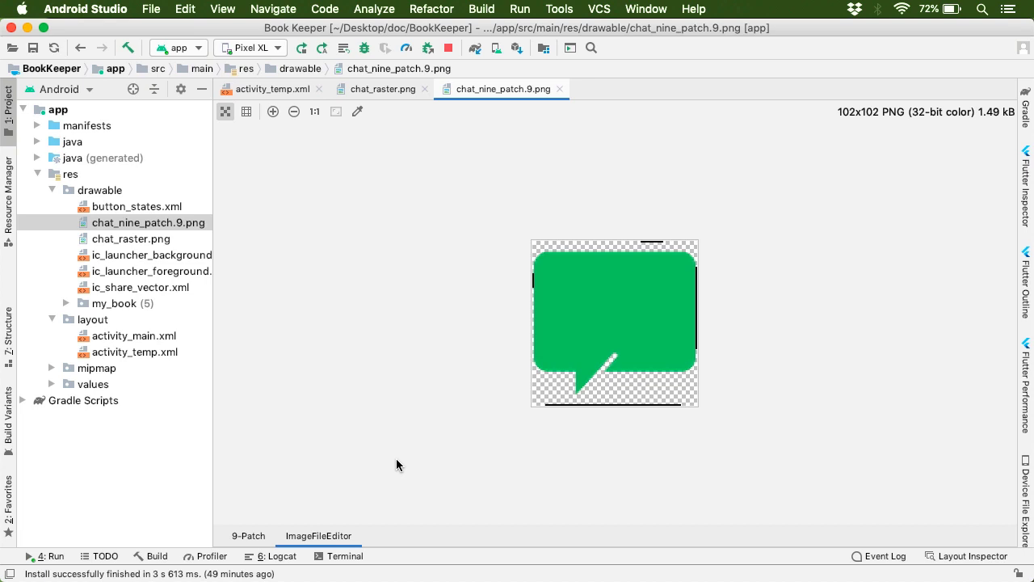
pyautogui.click(272, 89)
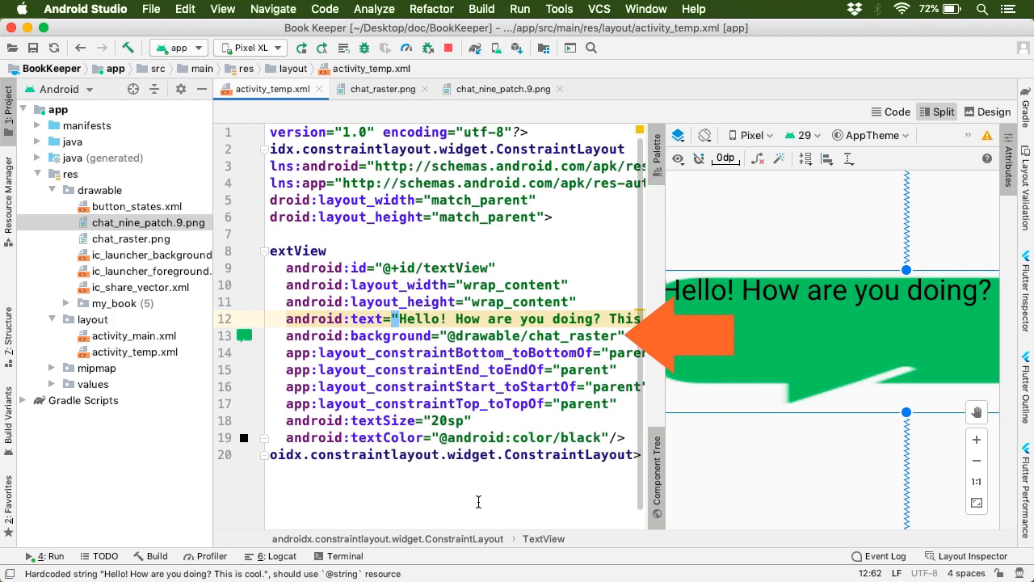
# Select chat_raster in the TextView's android:background to replace it with chat_nine_patch.
pyautogui.doubleClick(573, 337)
pyautogui.write('\\nThis is a statement.')
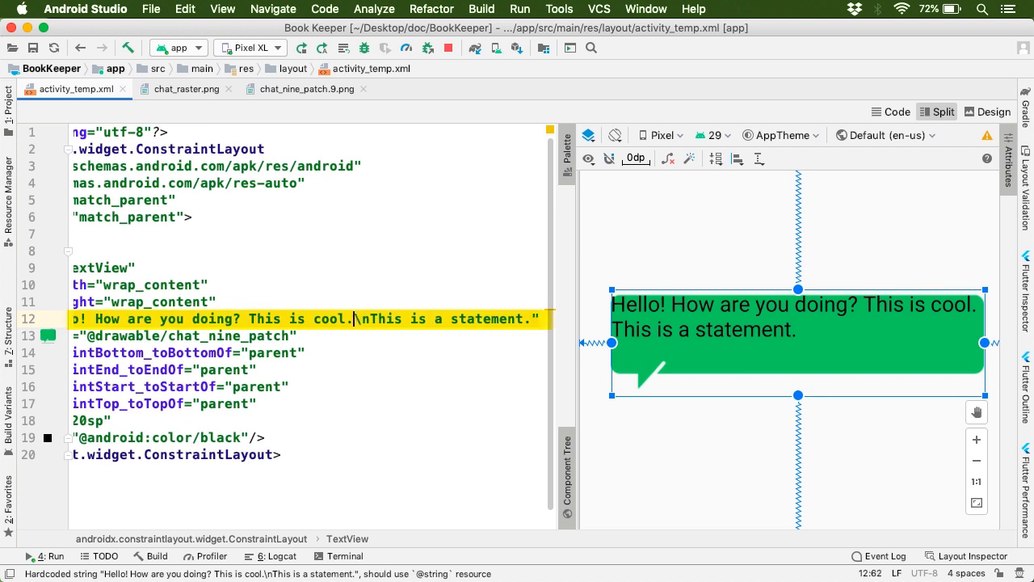
# Append extra 'This is a statement.' lines to the TextView text and compare with the 9-patch image.
pyautogui.moveTo(349, 318); pyautogui.dragTo(535, 319)
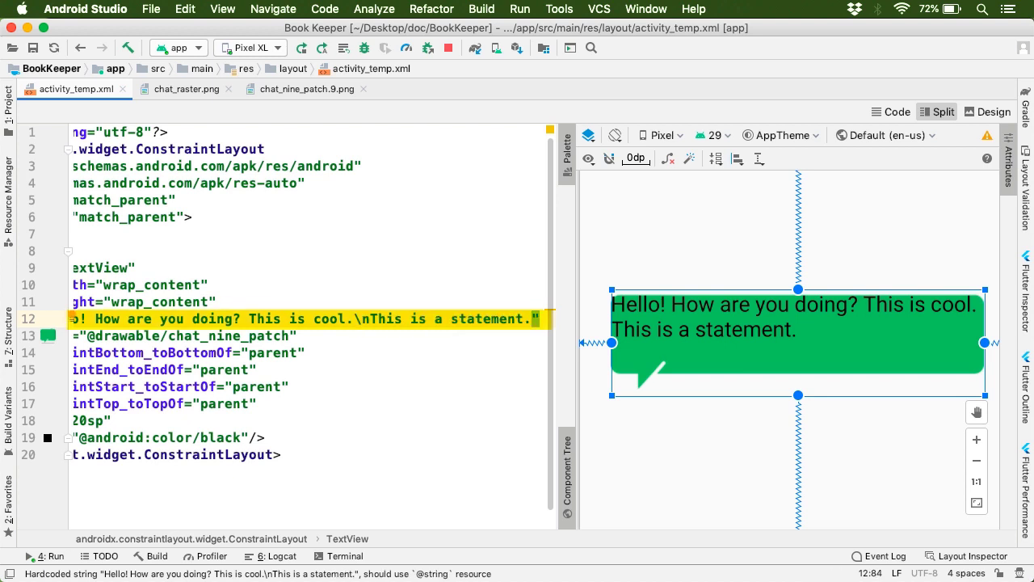
pyautogui.write('\\nThis is a statement.\\nThis is a statement.')
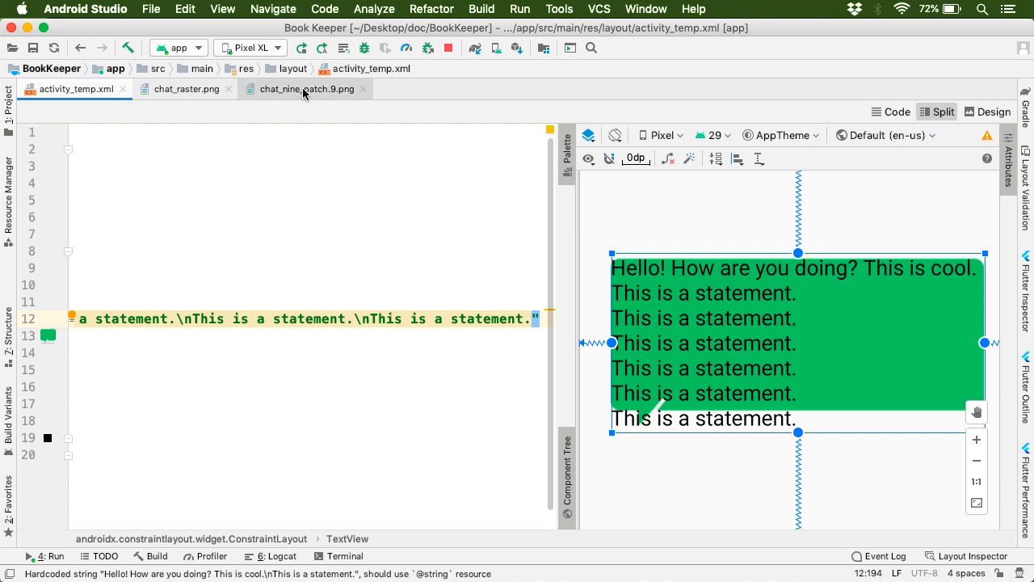
pyautogui.click(307, 89)
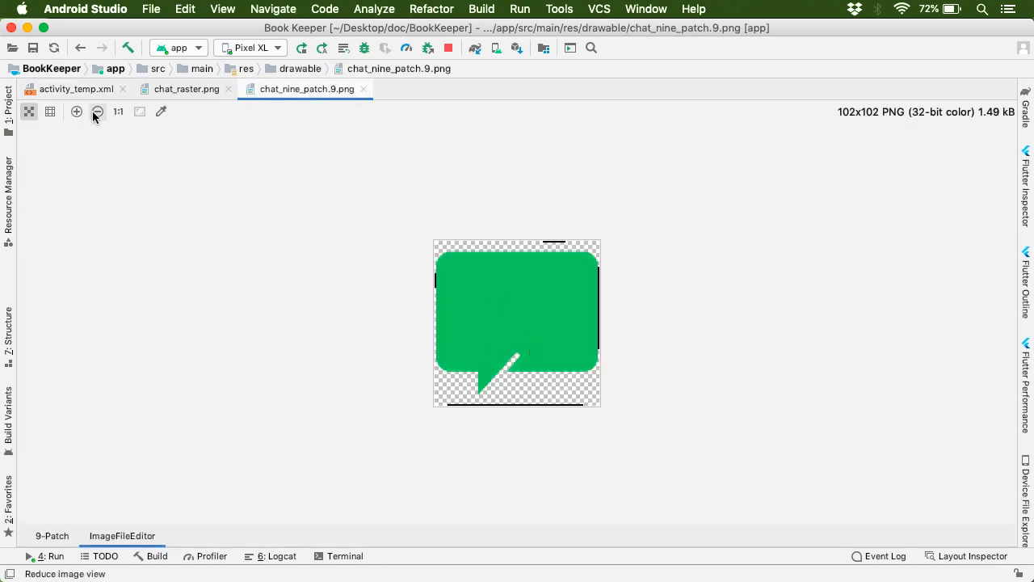
pyautogui.click(74, 89)
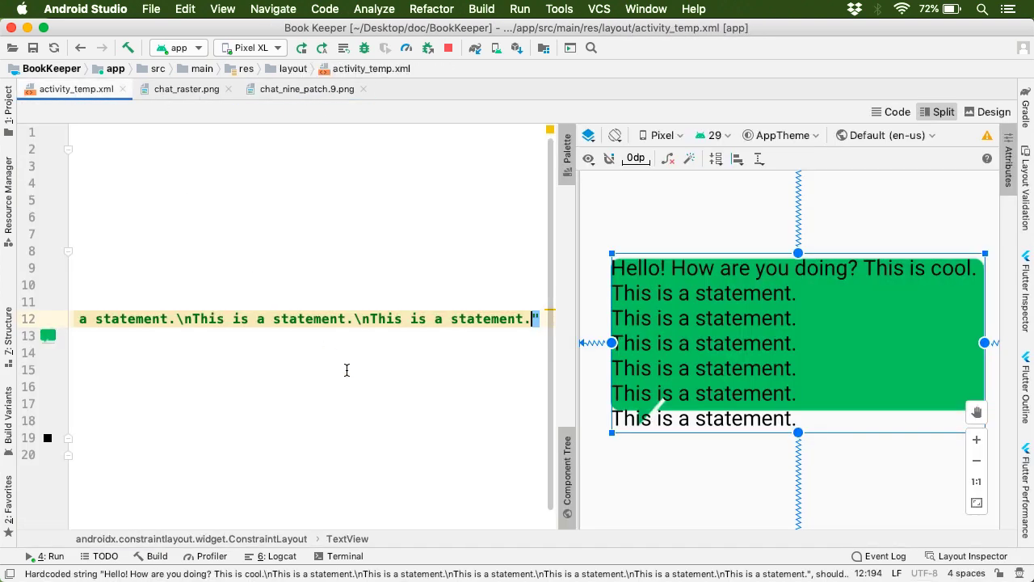